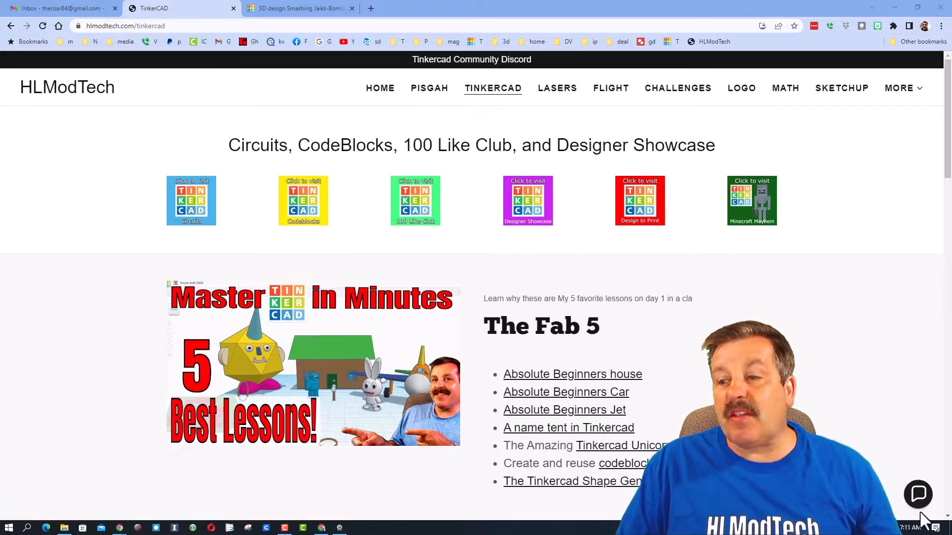
- Briefly check the site's contact chat, then follow the Tinkercad Community Discord invite banner
click(917, 494)
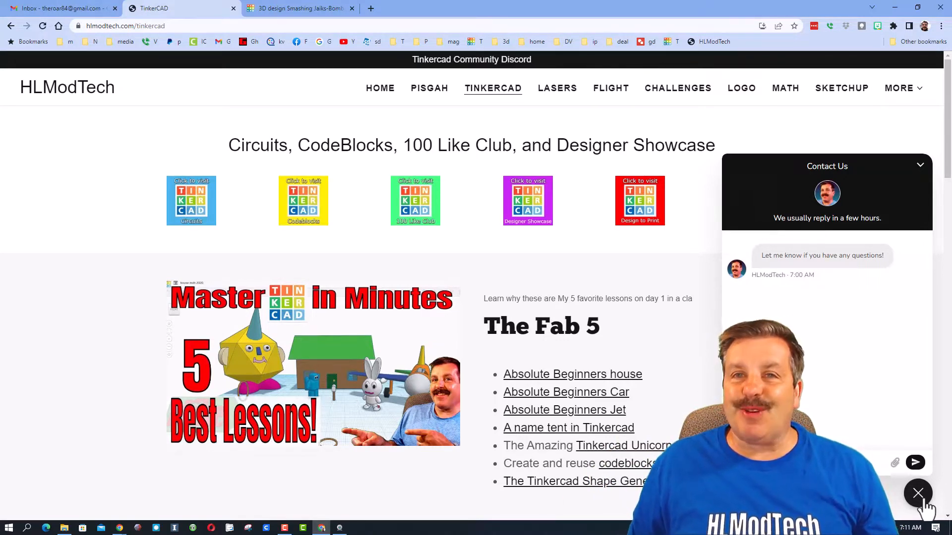
click(918, 494)
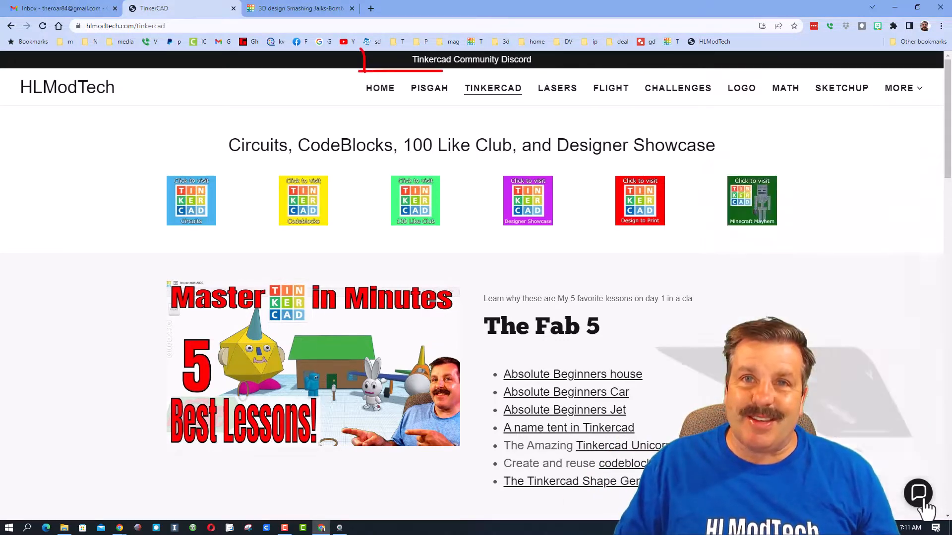
mouse_move(472, 66)
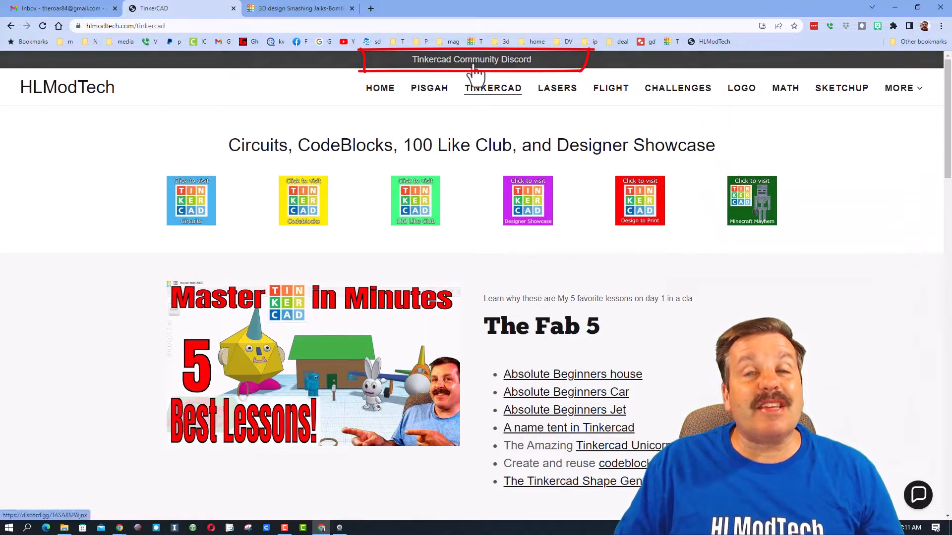
click(471, 60)
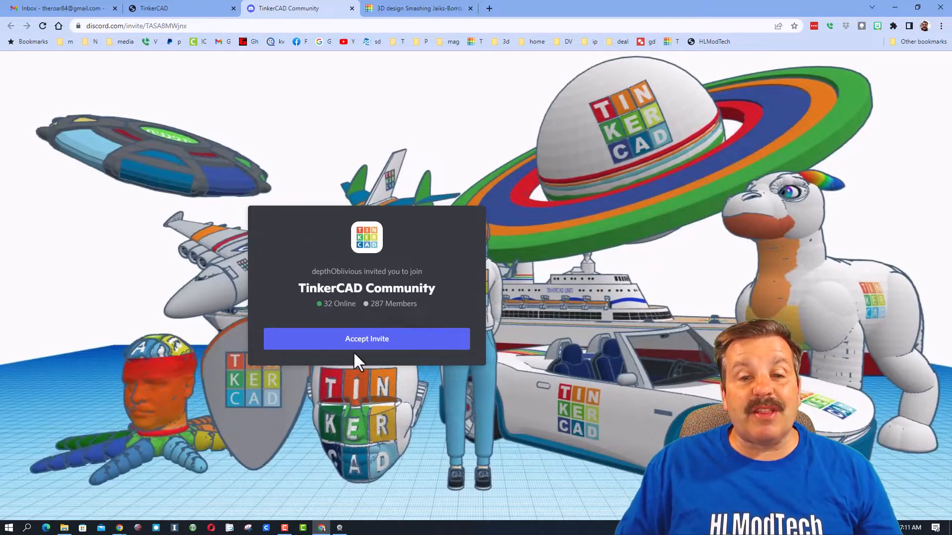
mouse_move(509, 334)
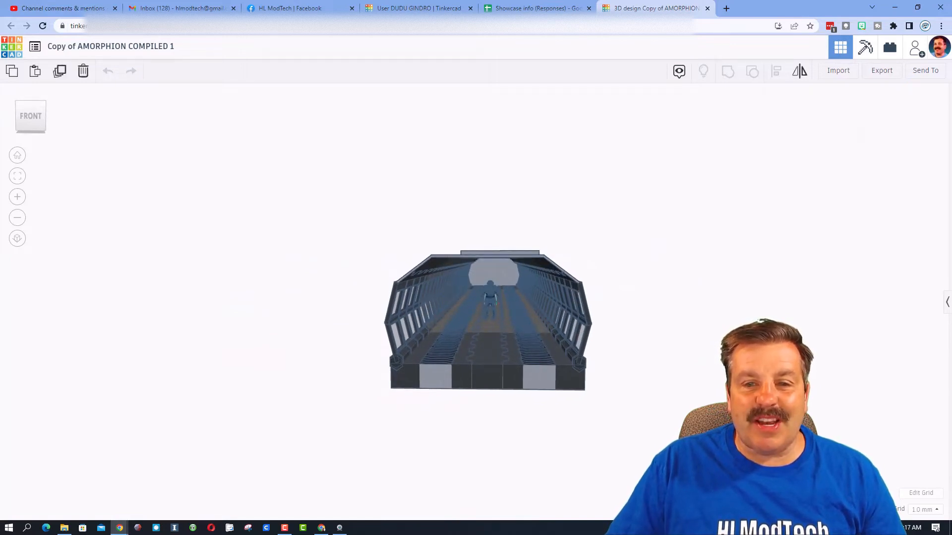
click(492, 297)
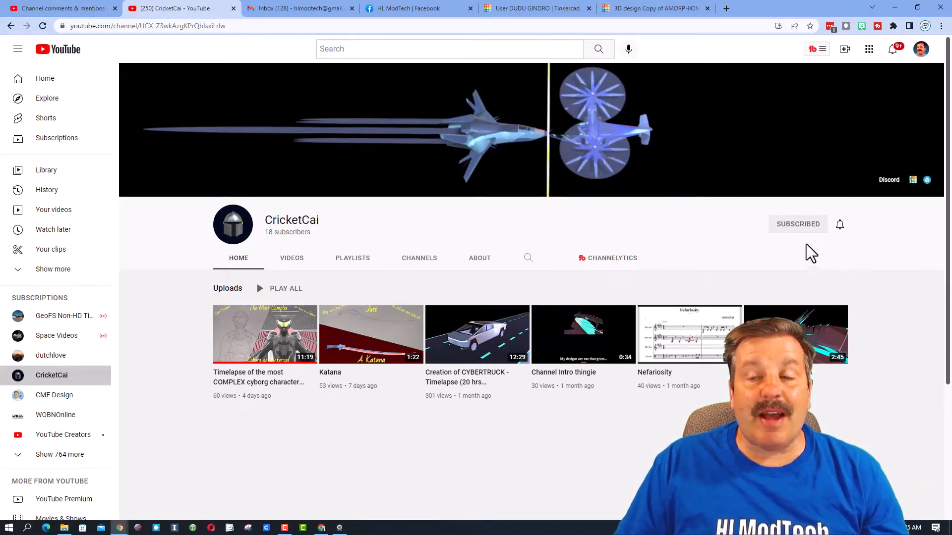
mouse_move(884, 331)
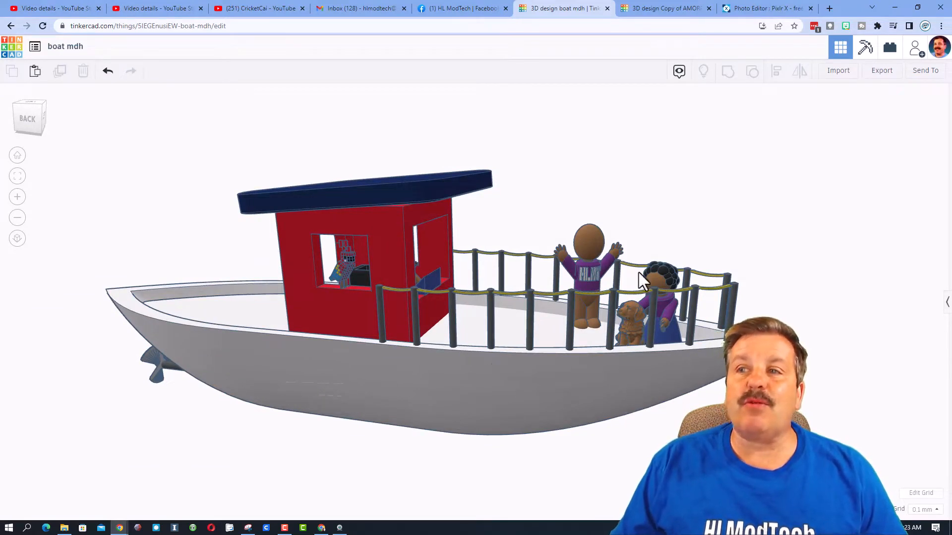
- Generate a new collaboration share link for the boat mdh design
click(914, 47)
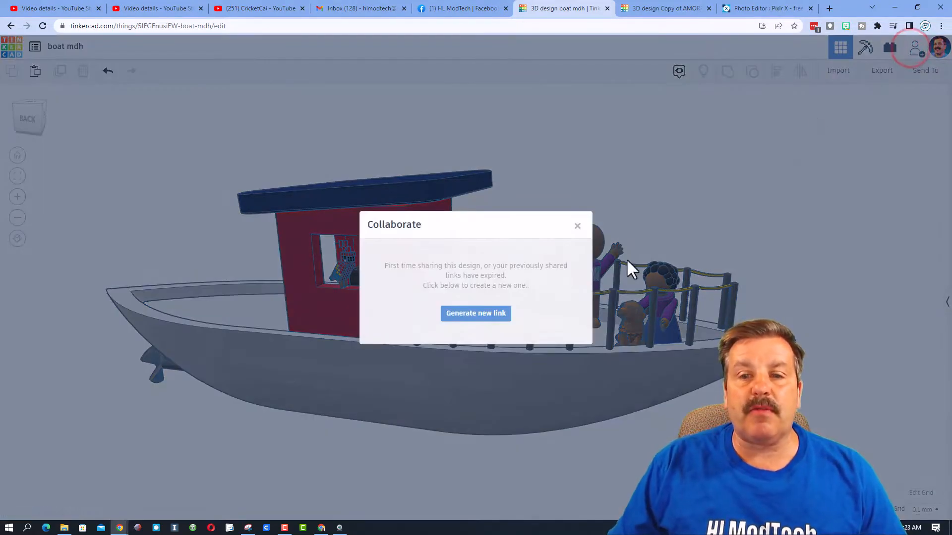
click(475, 314)
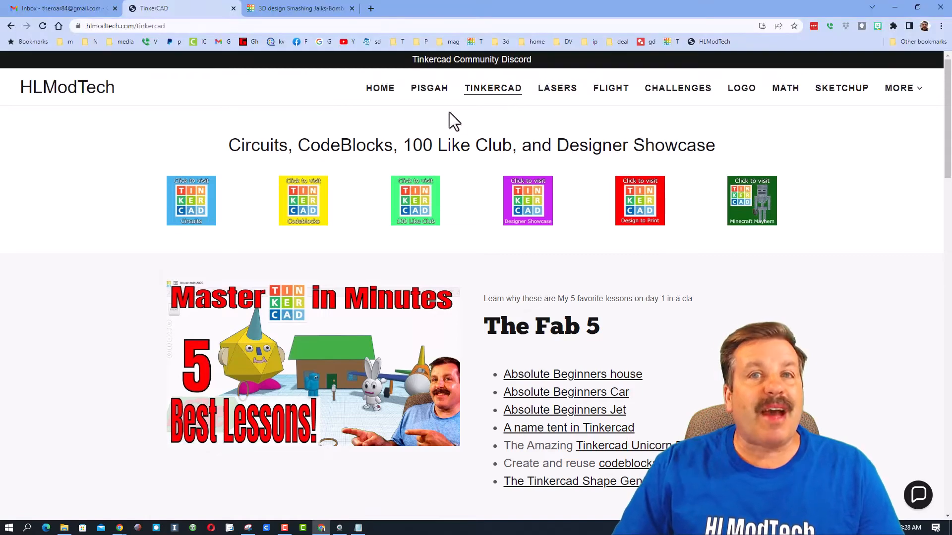
mouse_move(820, 337)
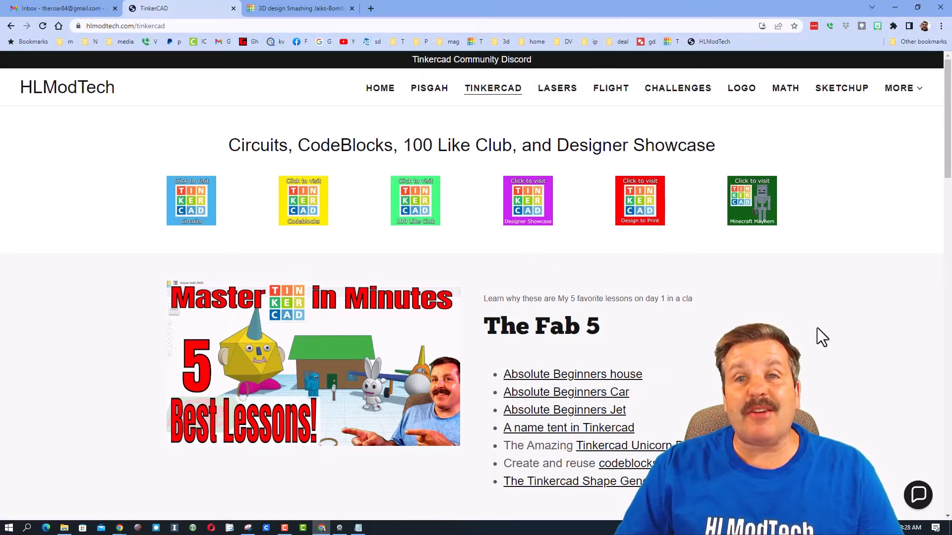
- Dismiss the contact chat and go to the Designer Showcase directory page
click(917, 494)
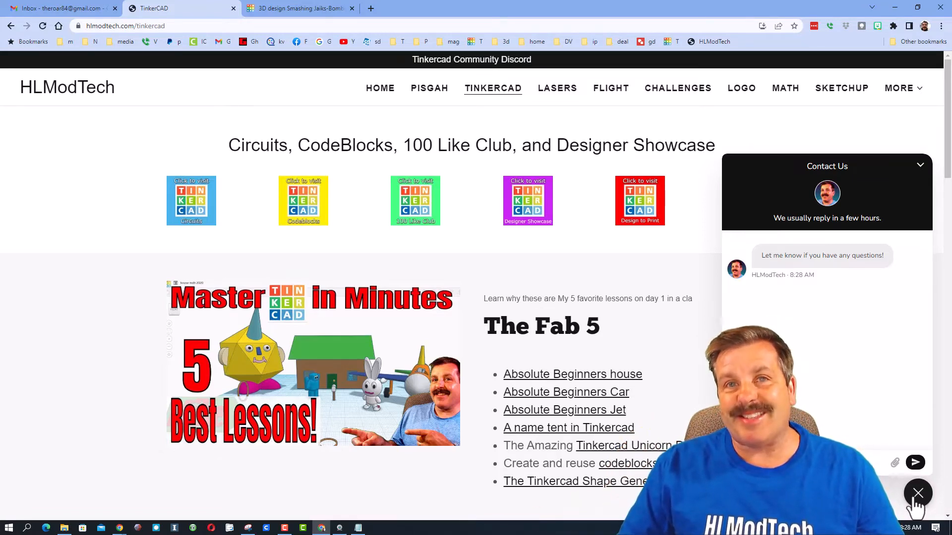
click(918, 493)
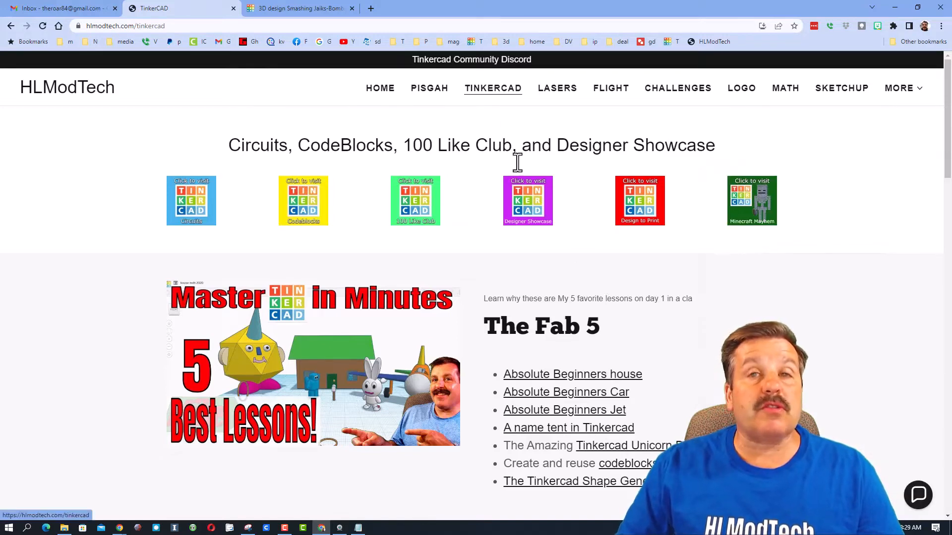
mouse_move(643, 260)
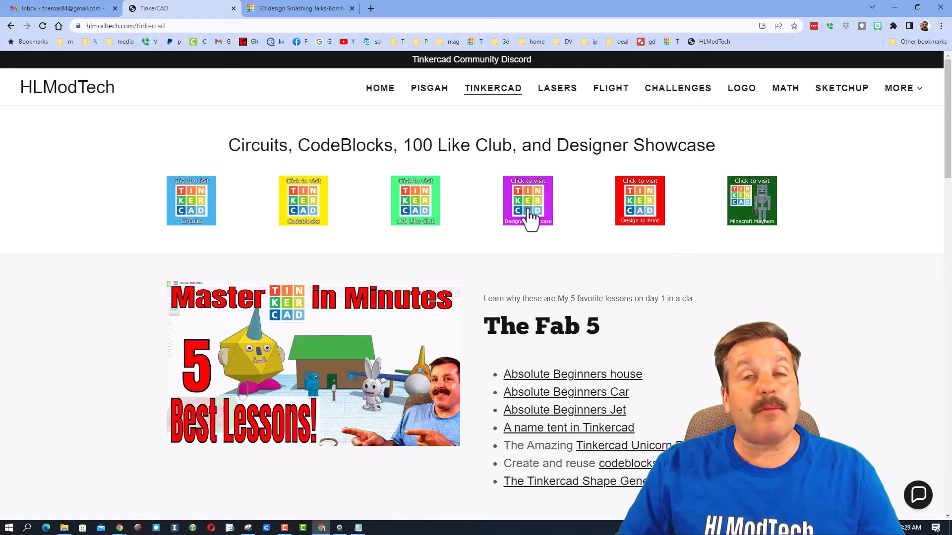
click(526, 200)
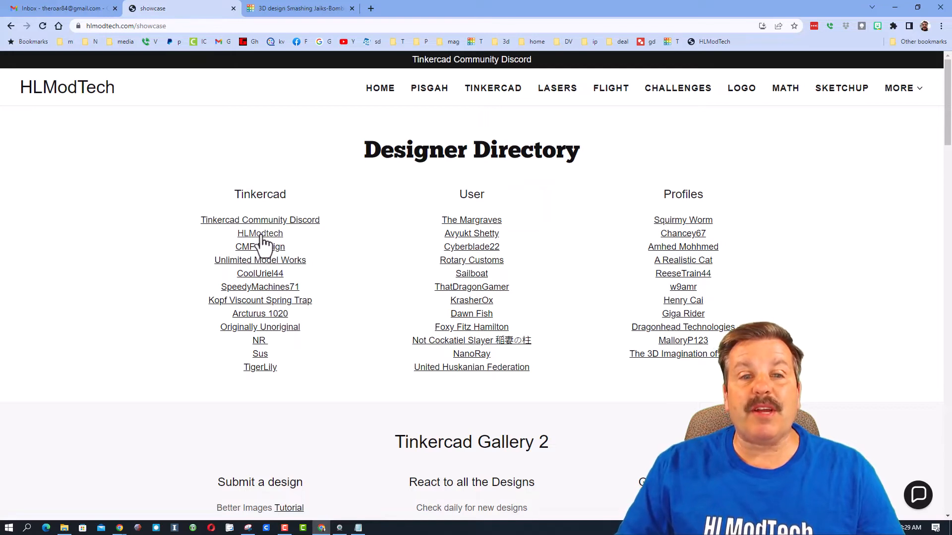
- From the HLModtech profile, sorted newest first, open the boat mdh design
click(260, 233)
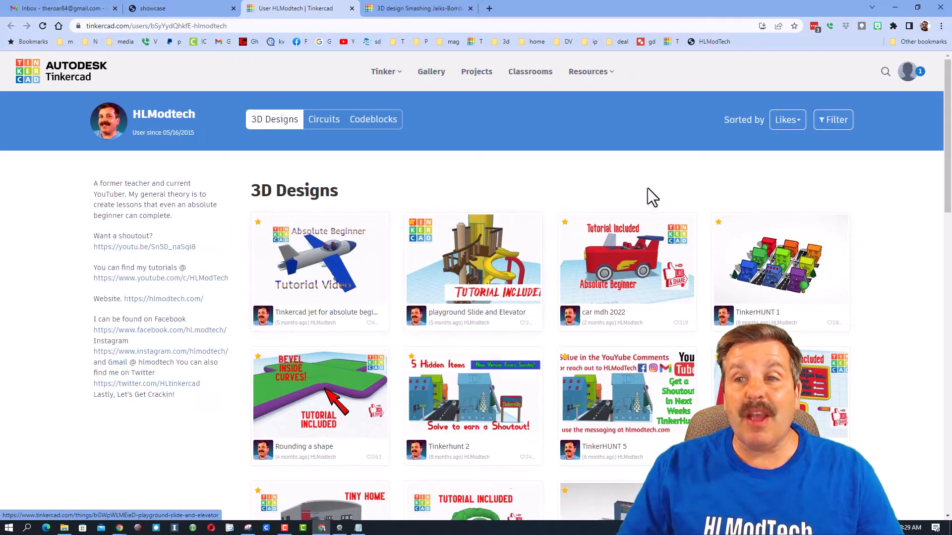
click(786, 120)
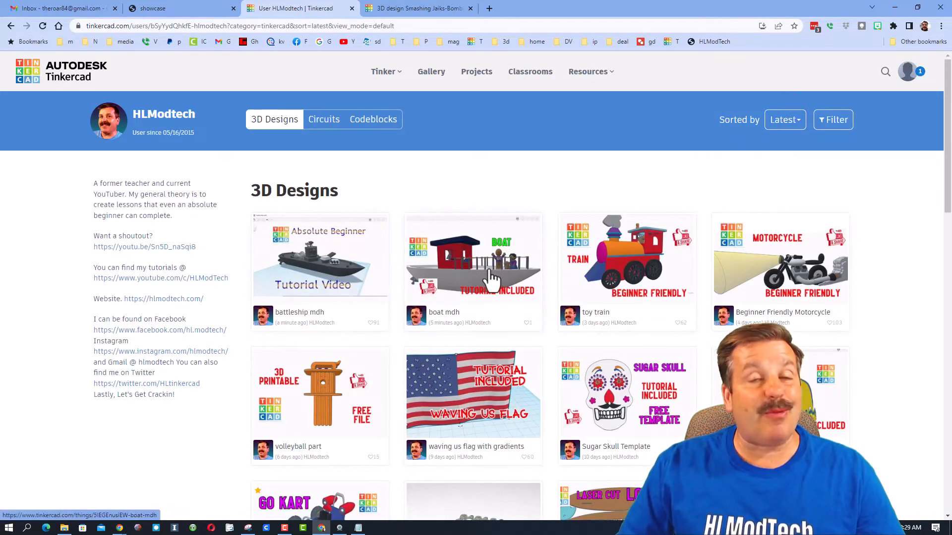
click(473, 260)
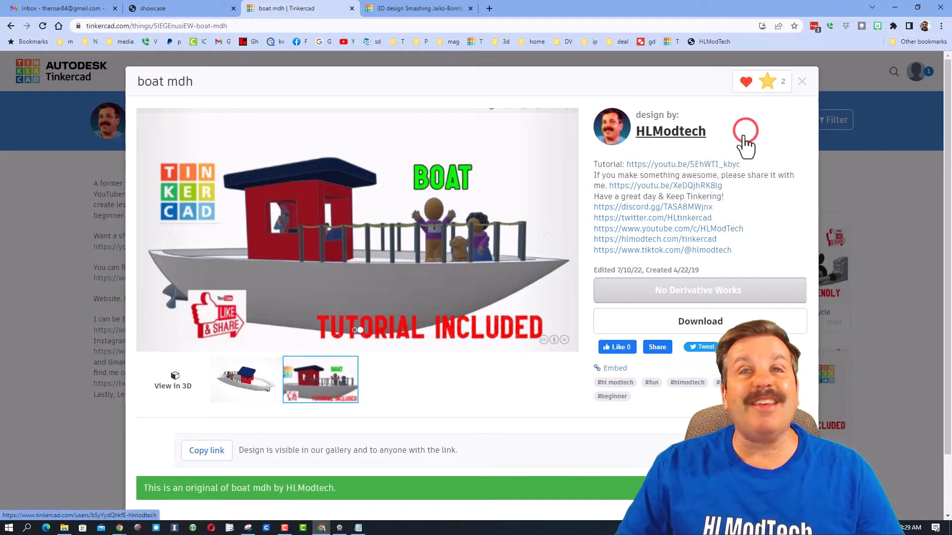
mouse_move(753, 140)
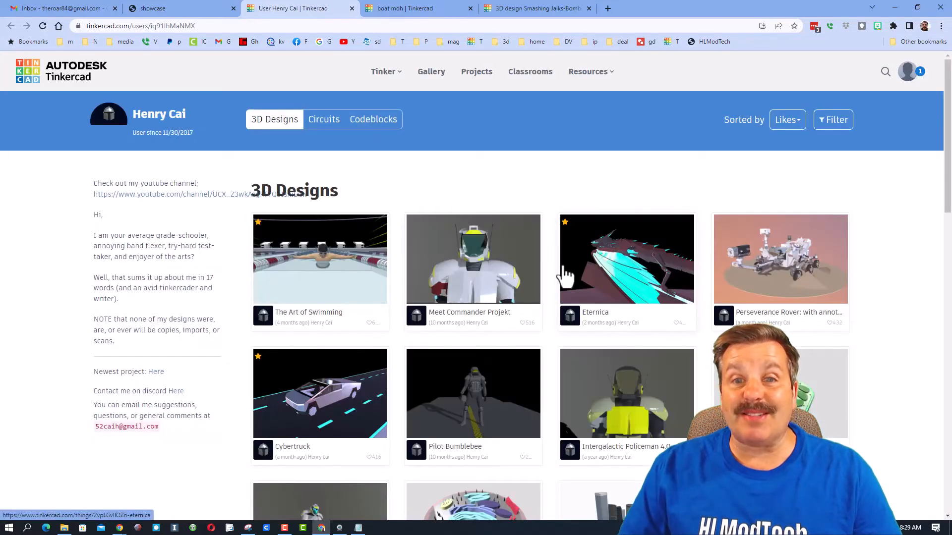
- Sort Henry Cai's designs by Latest, open Amorphion and follow its YouTube explanation link
click(787, 120)
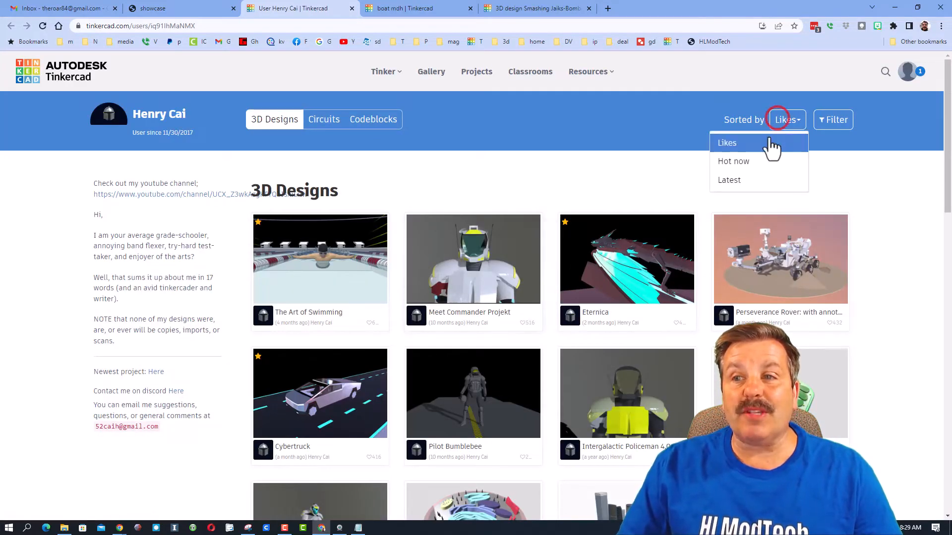
click(729, 180)
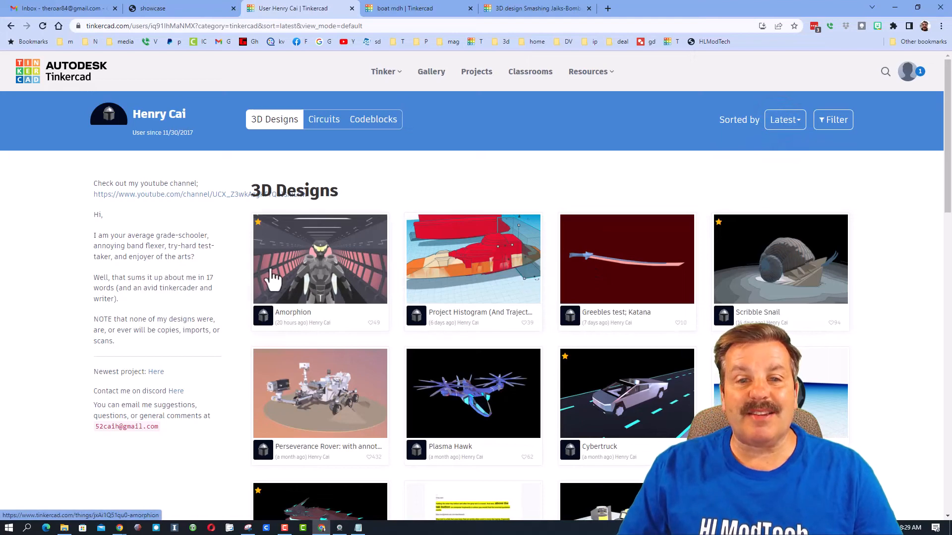
click(320, 259)
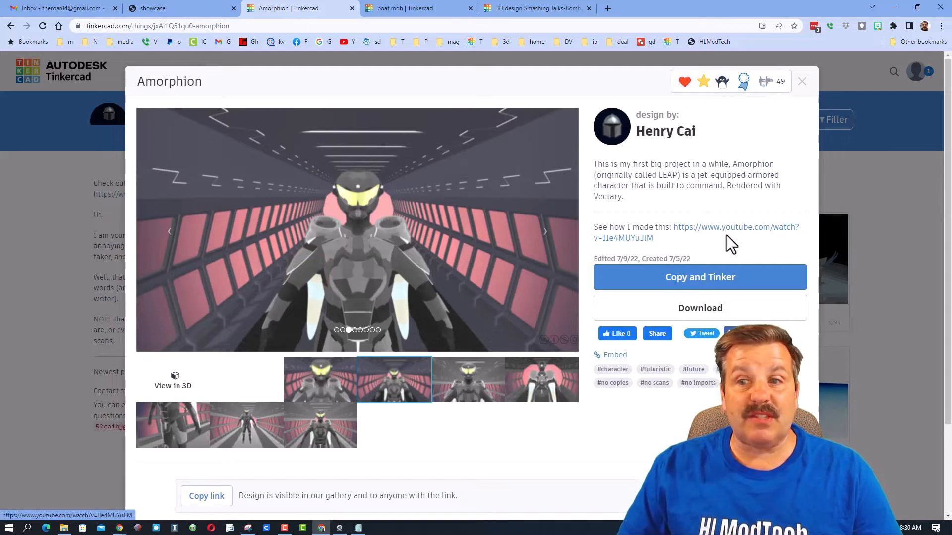
mouse_move(735, 237)
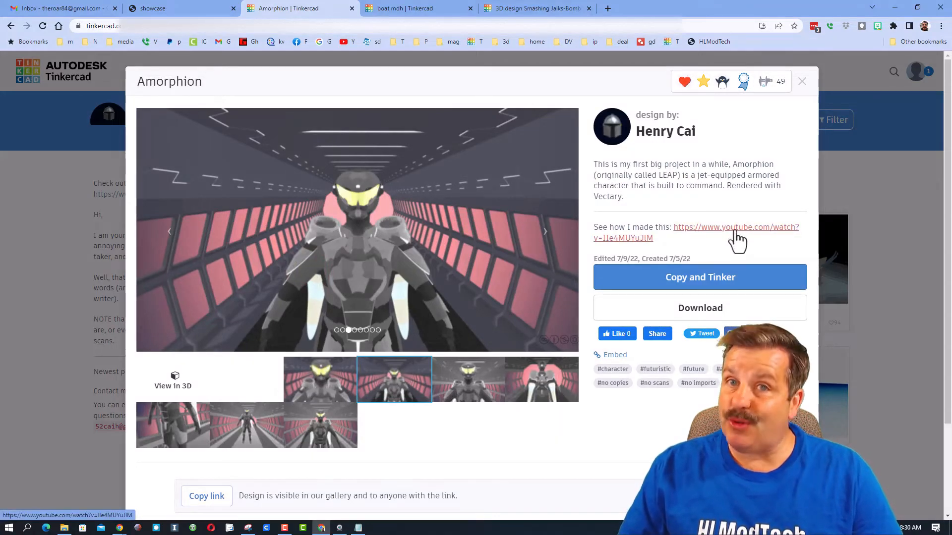
click(699, 277)
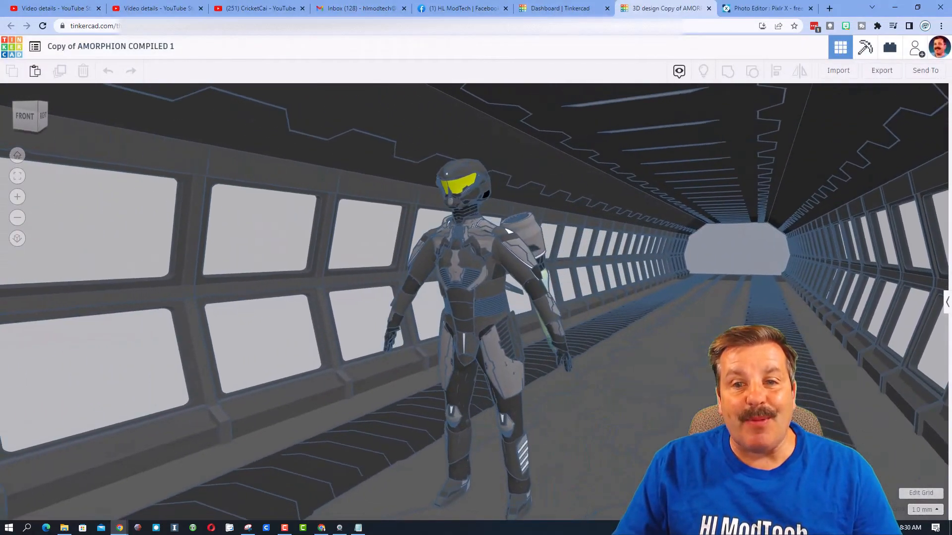